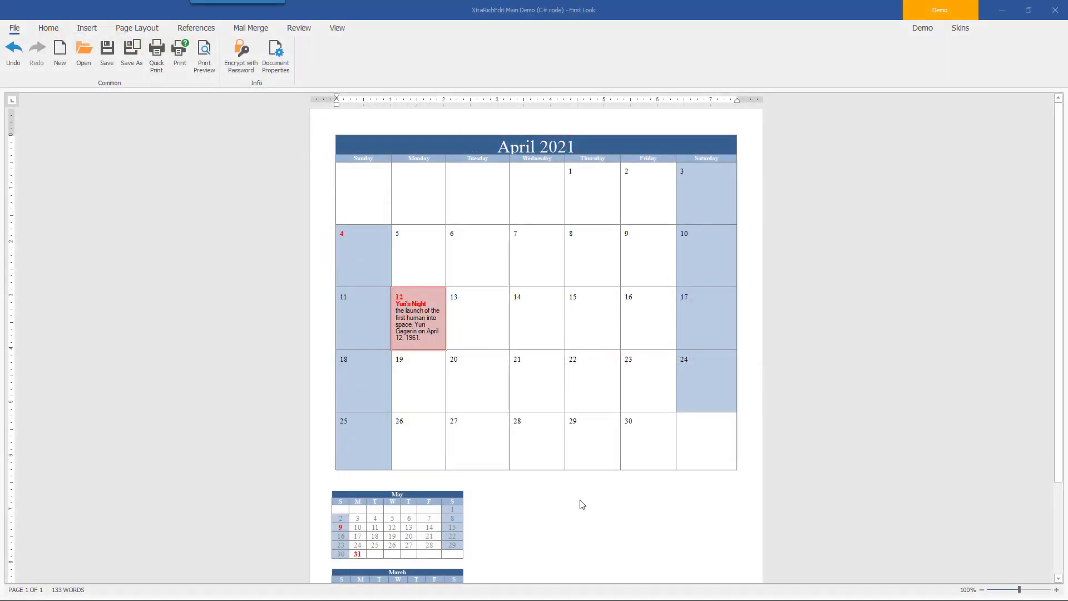
Set text wrapping to Around in Table Properties for both the May and March mini tables.
scroll(down, 3)
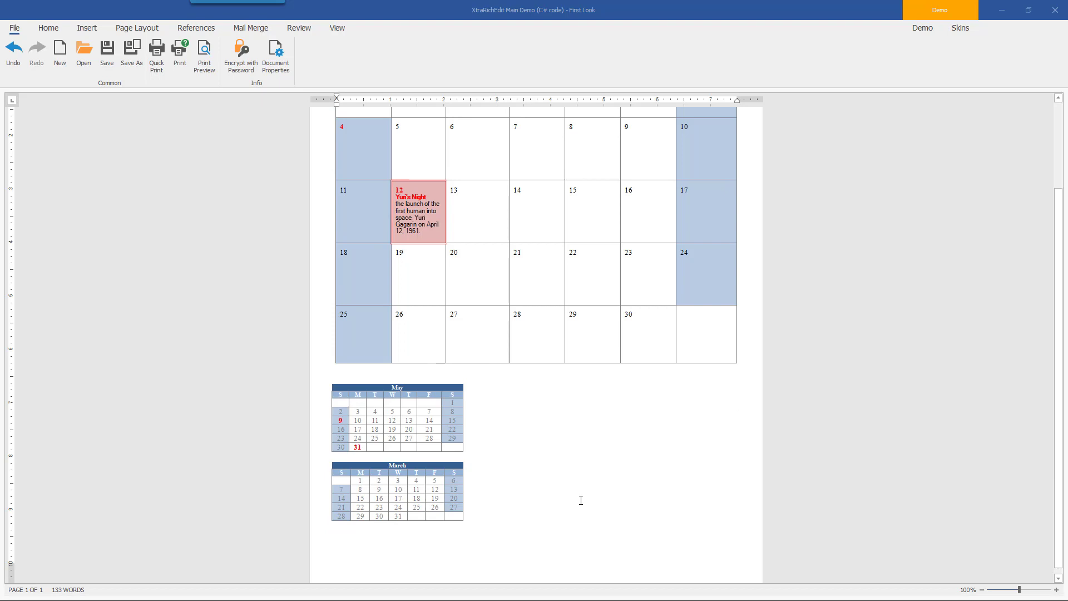
mouse_move(576, 498)
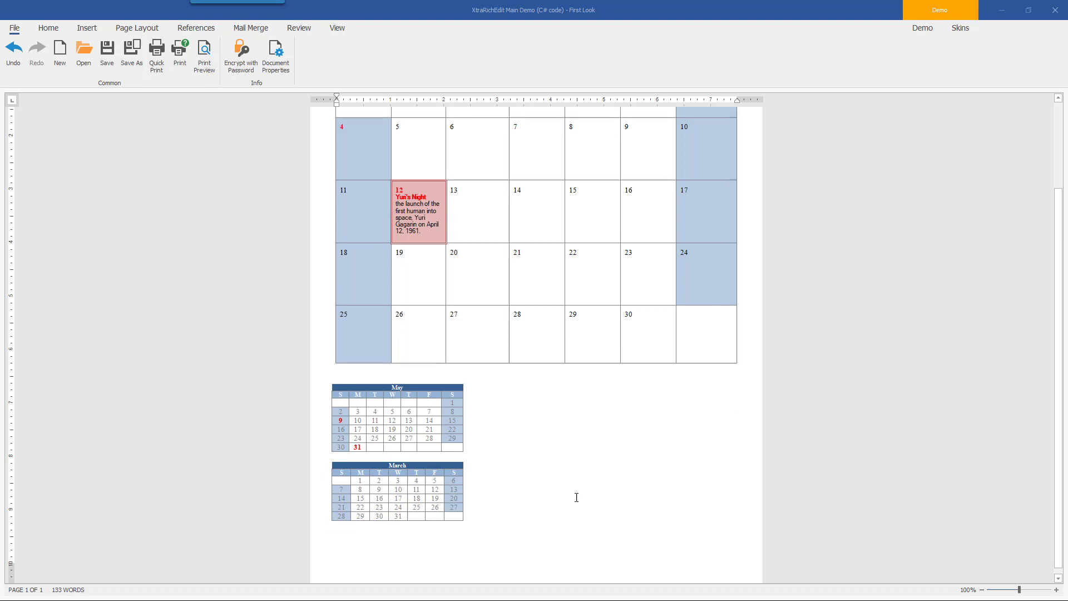
mouse_move(501, 423)
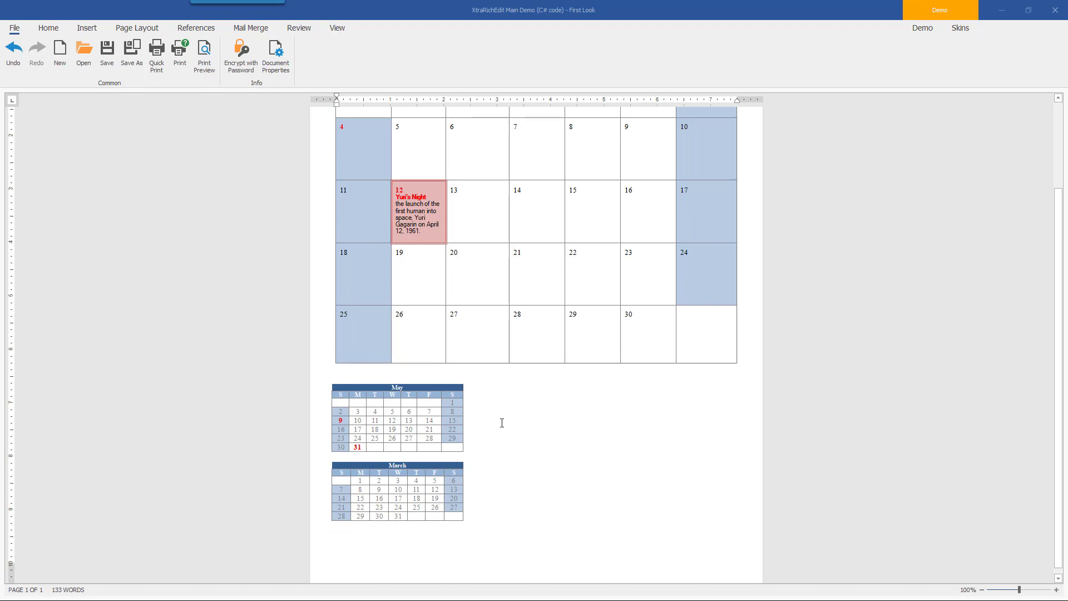
mouse_move(720, 375)
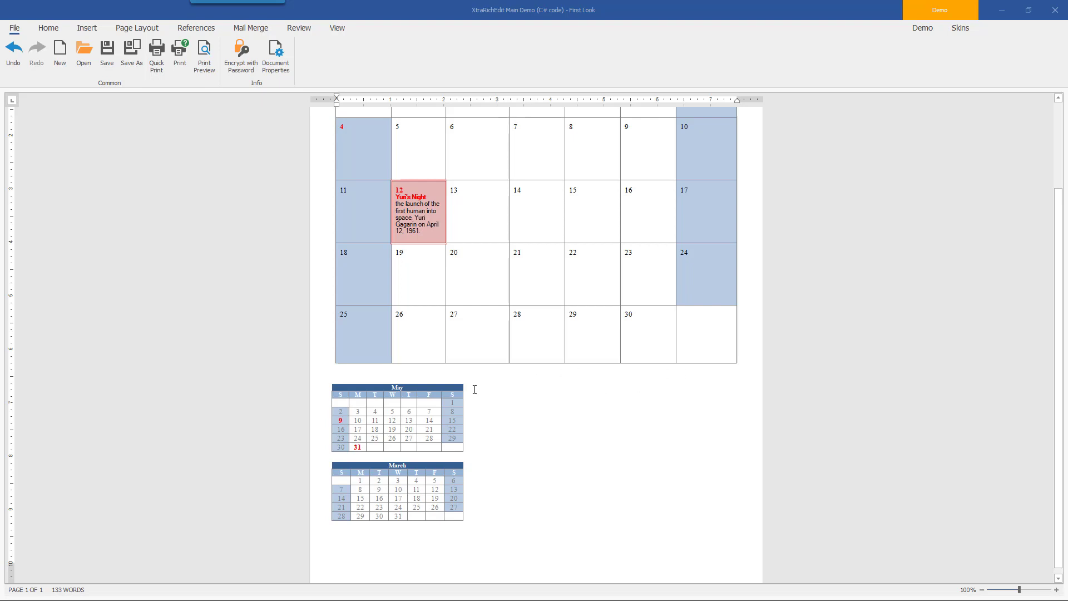
click(411, 389)
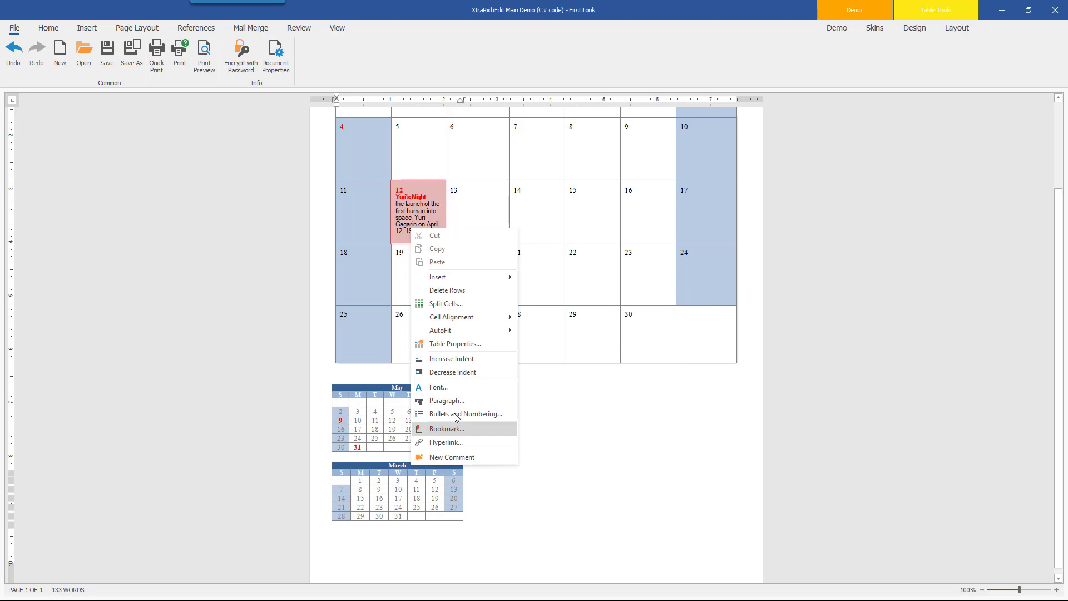
click(455, 343)
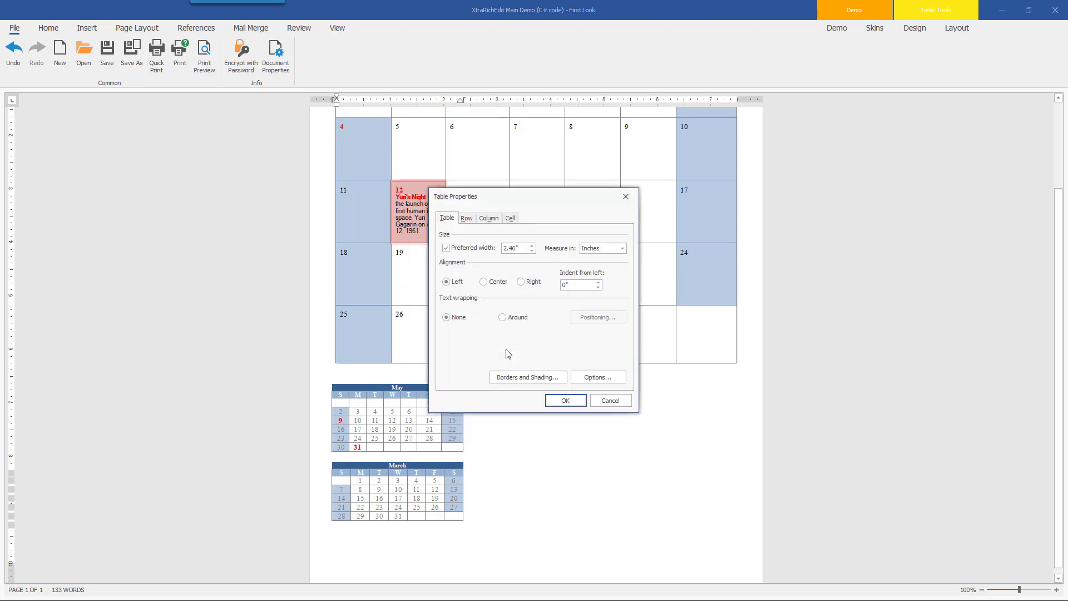
mouse_move(508, 344)
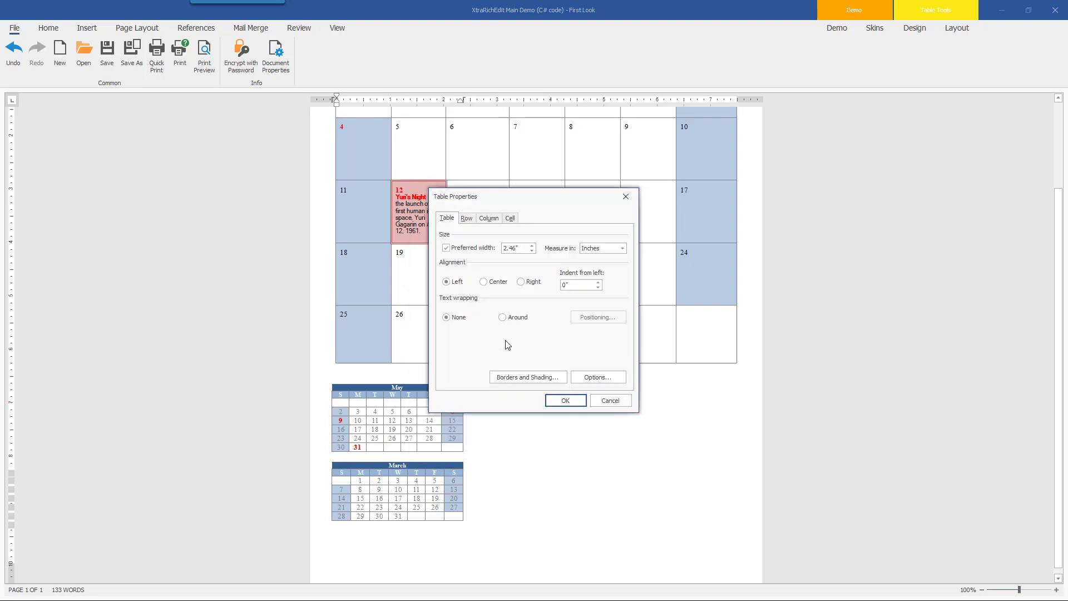
click(502, 317)
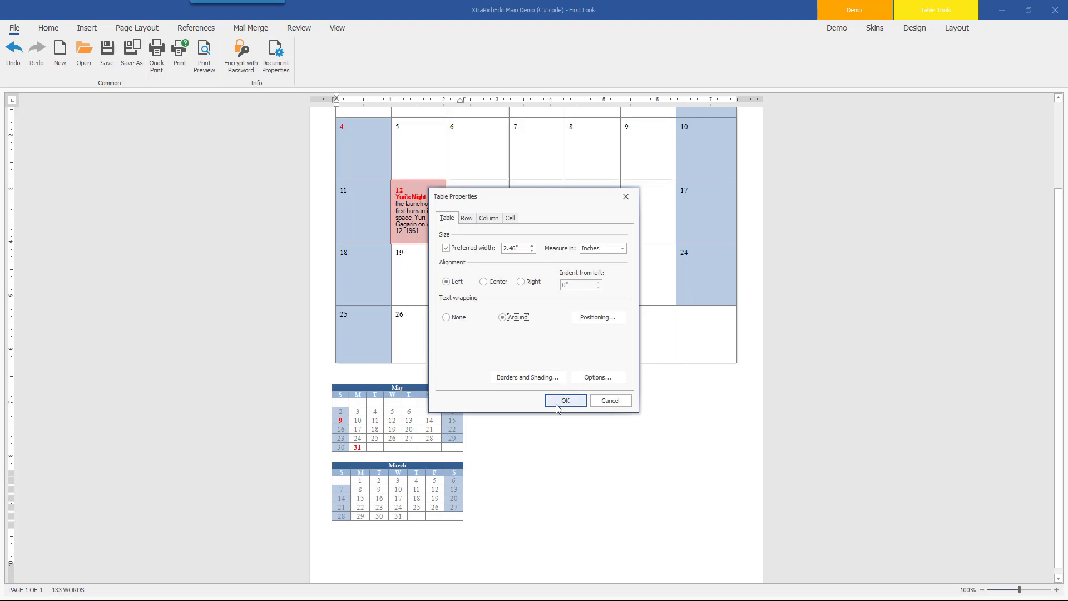
click(565, 400)
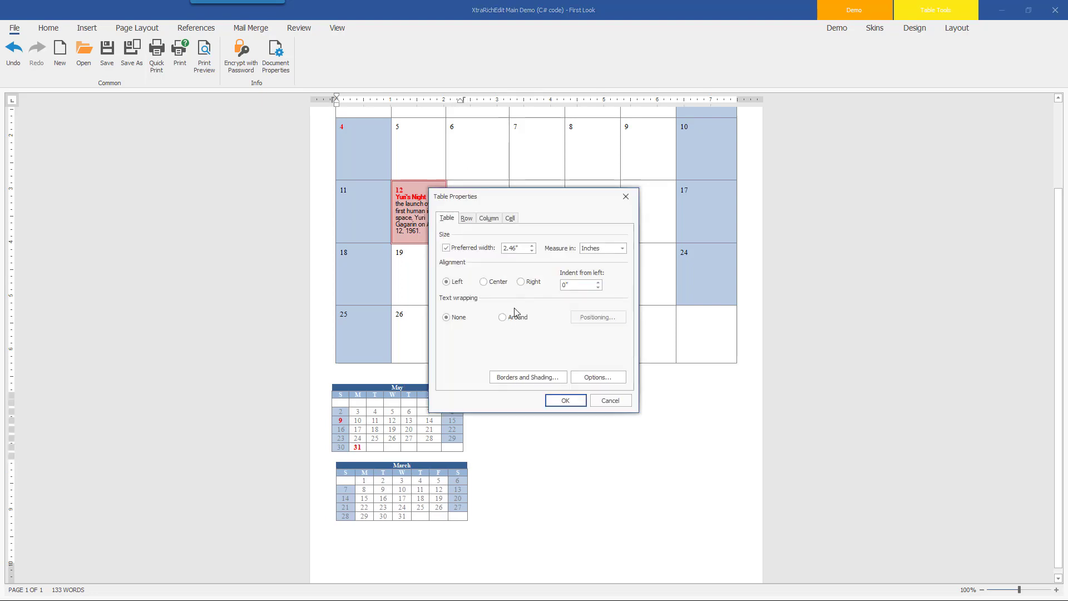
click(503, 317)
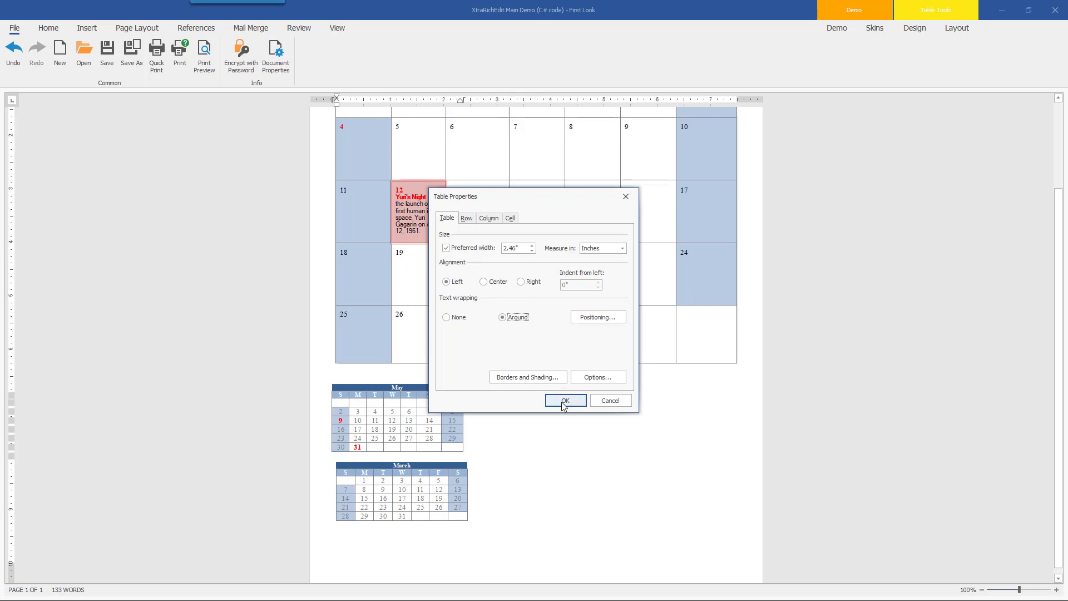
click(565, 400)
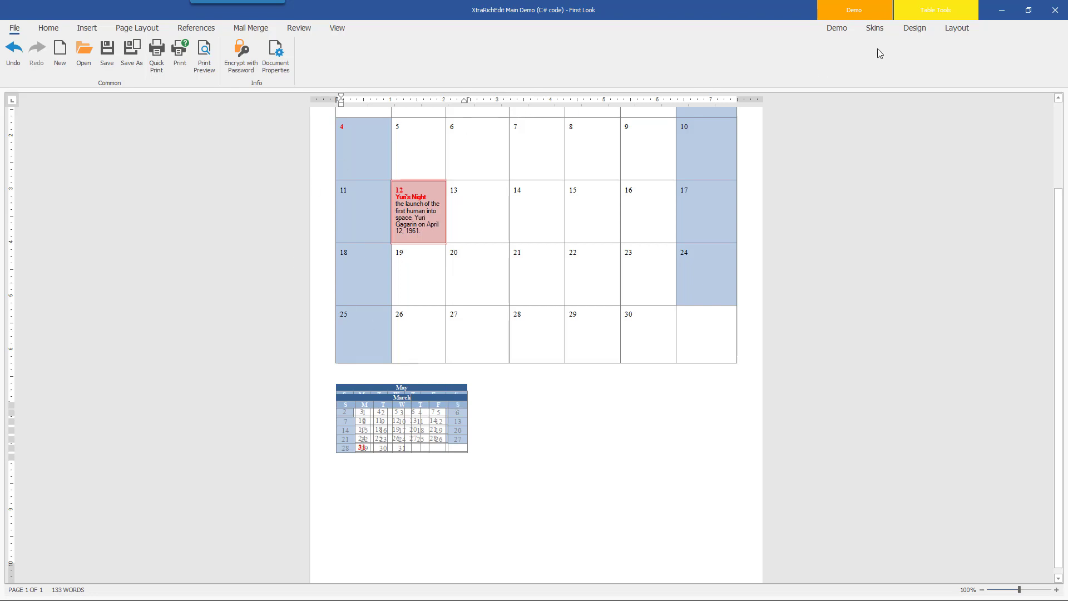
Position the March table at the left margin, 8" down the page, not moving with text.
click(957, 28)
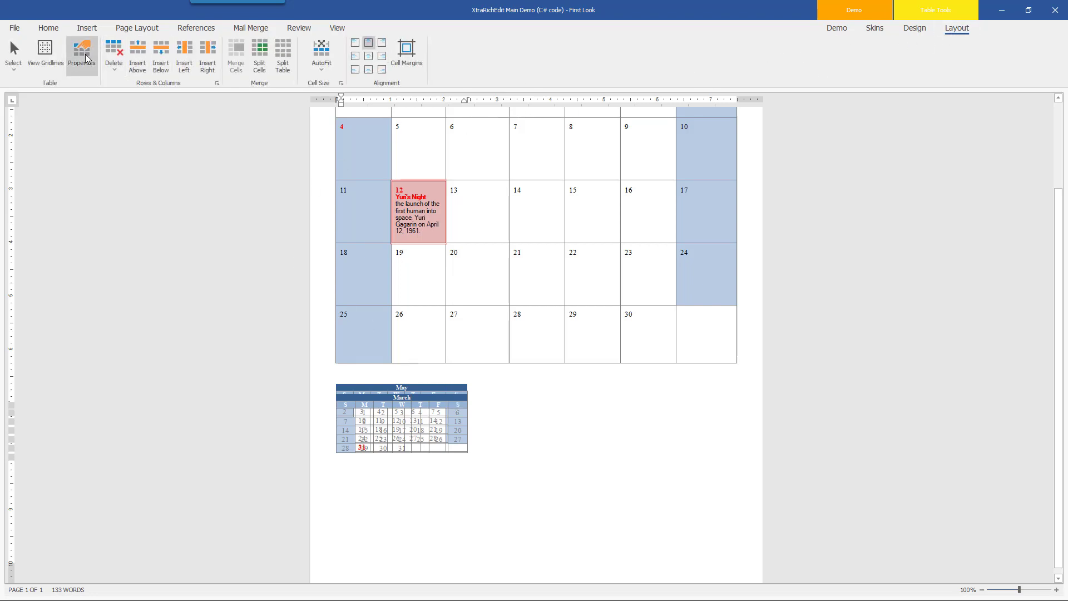
click(83, 49)
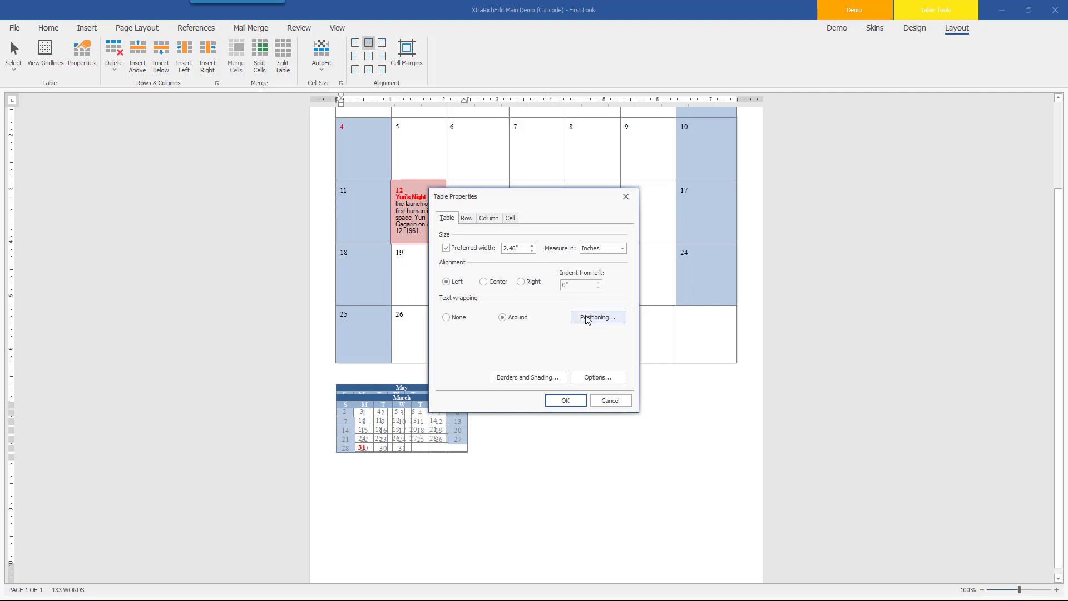
click(598, 317)
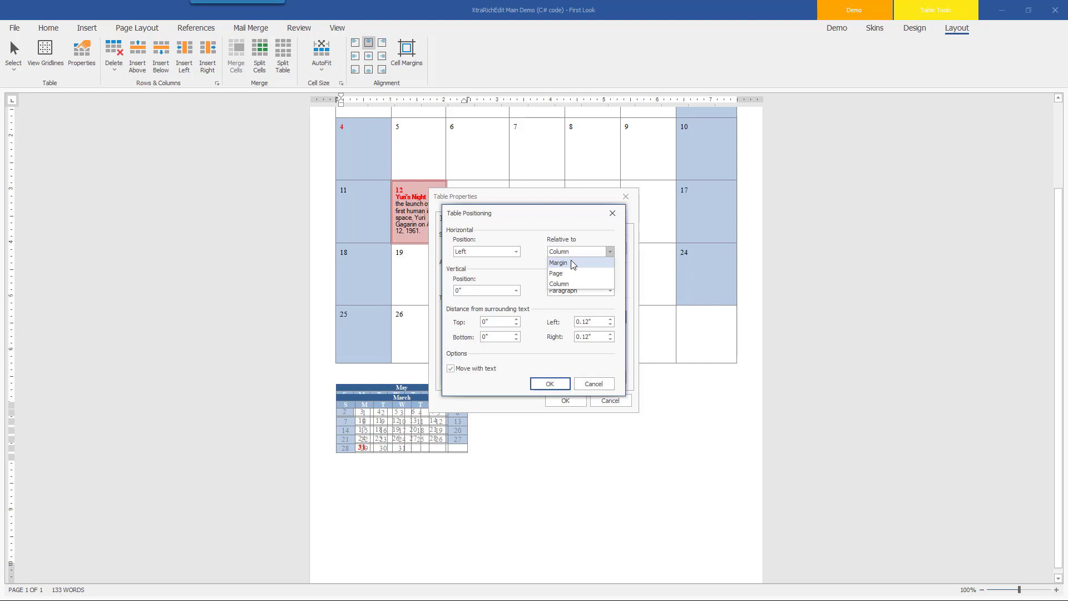
click(557, 263)
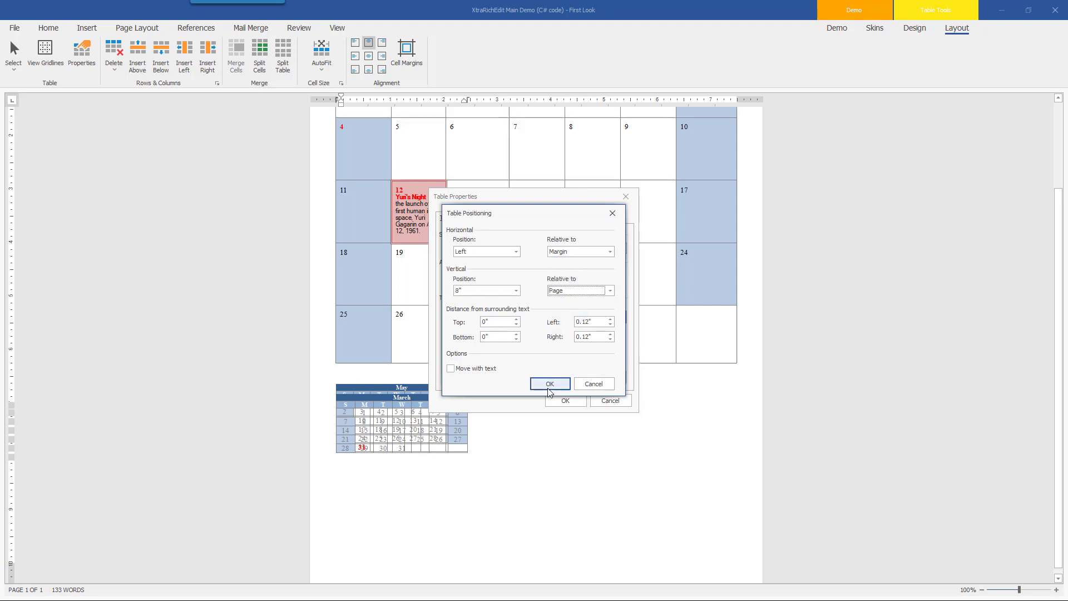
click(549, 384)
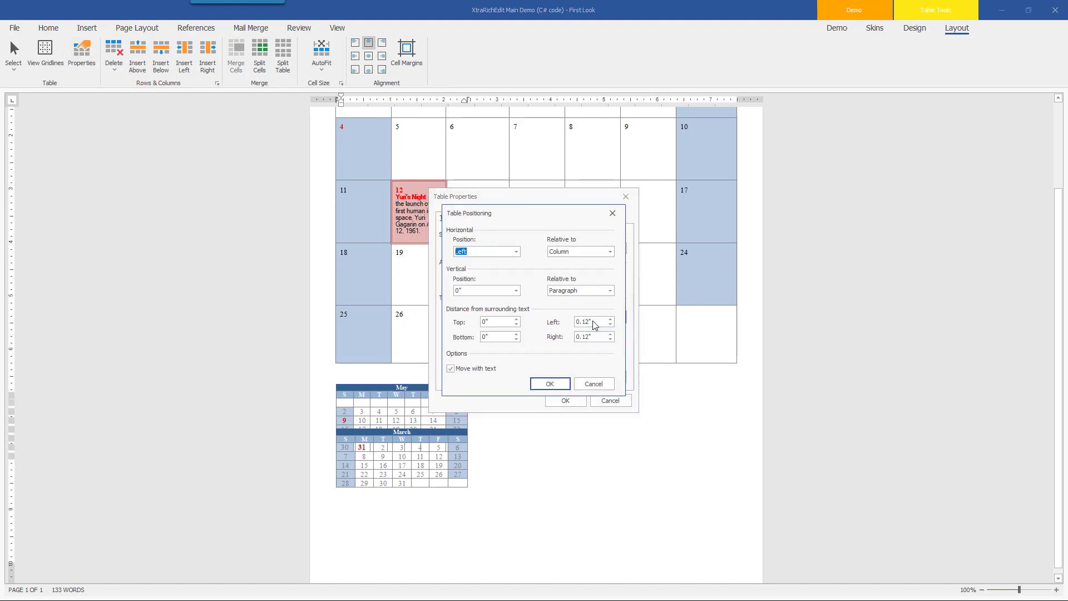
Align the May table right relative to the margin, 8" down the page.
click(515, 252)
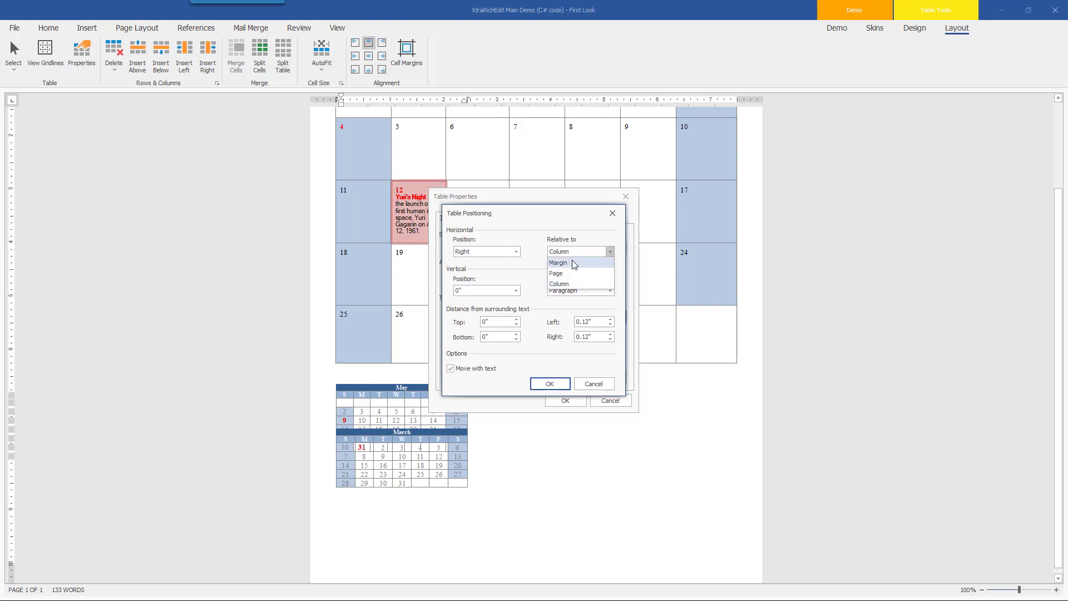
click(558, 263)
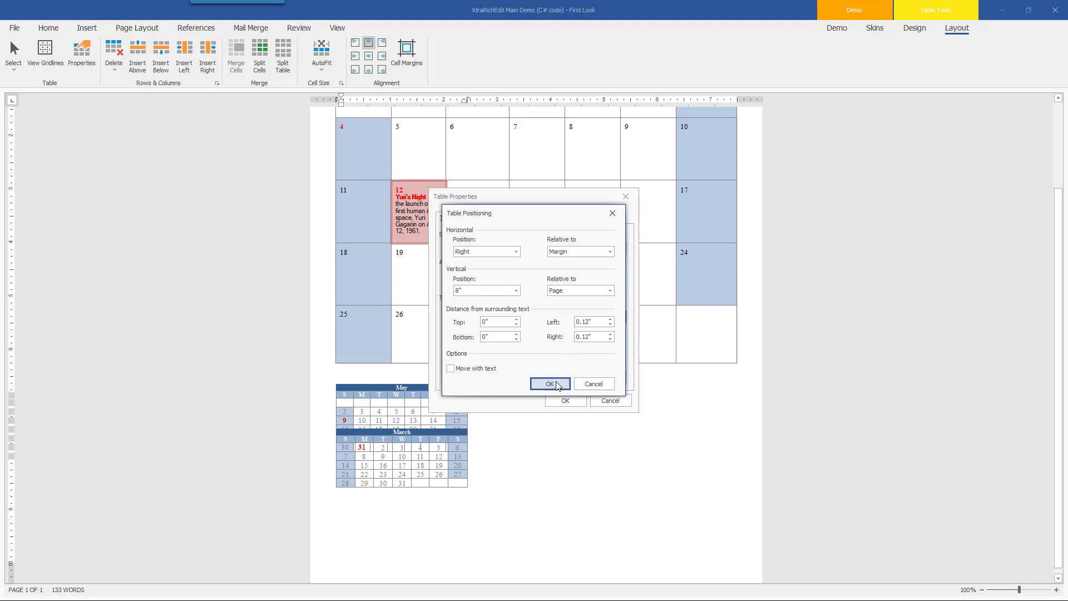
click(550, 384)
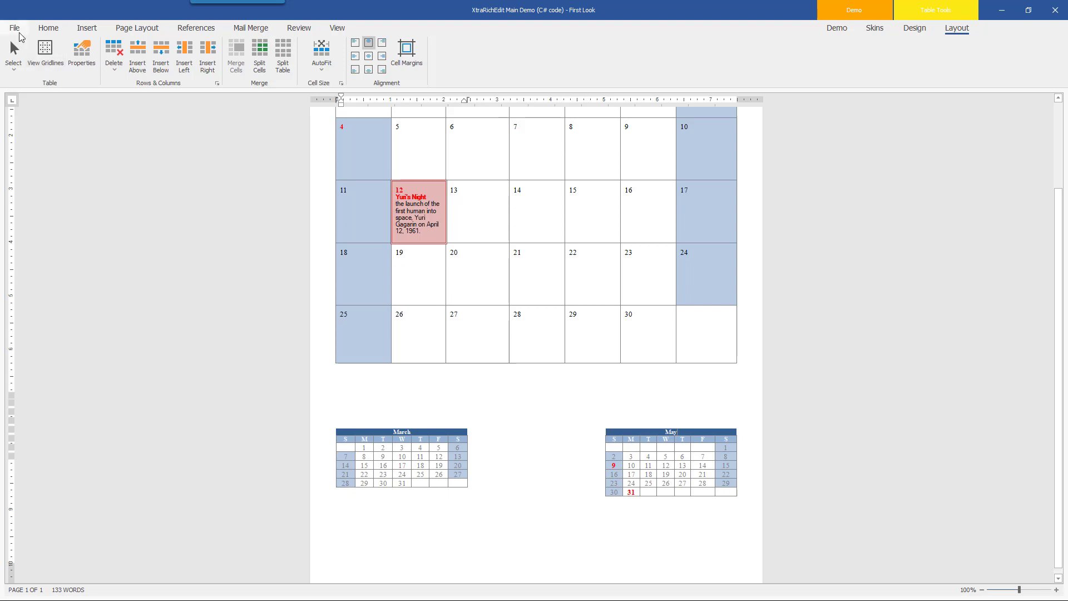
Open Print Preview and zoom out twice to fit the whole page.
click(15, 26)
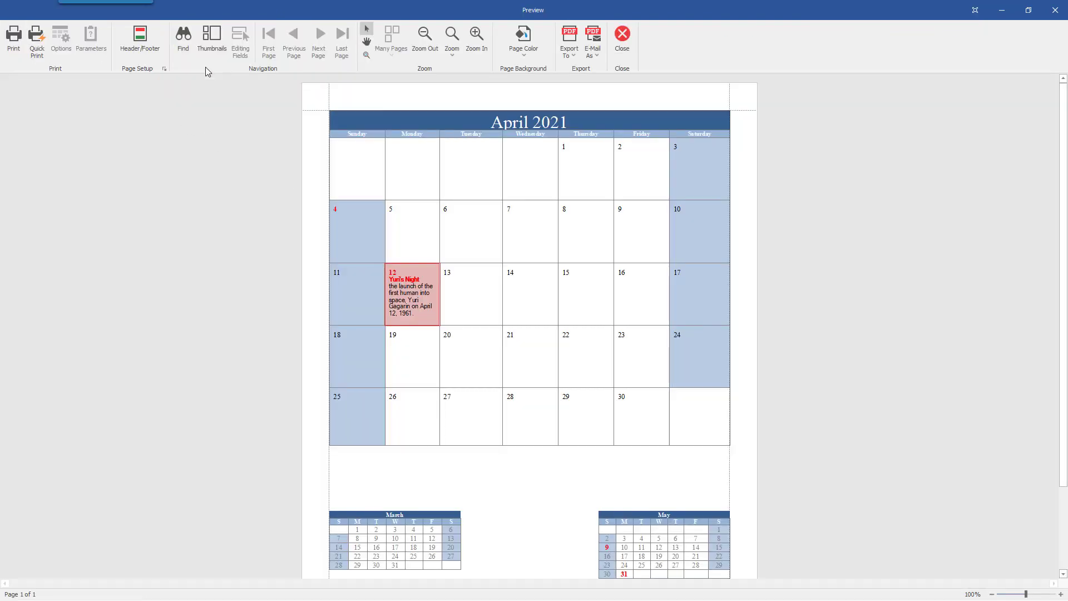
mouse_move(432, 52)
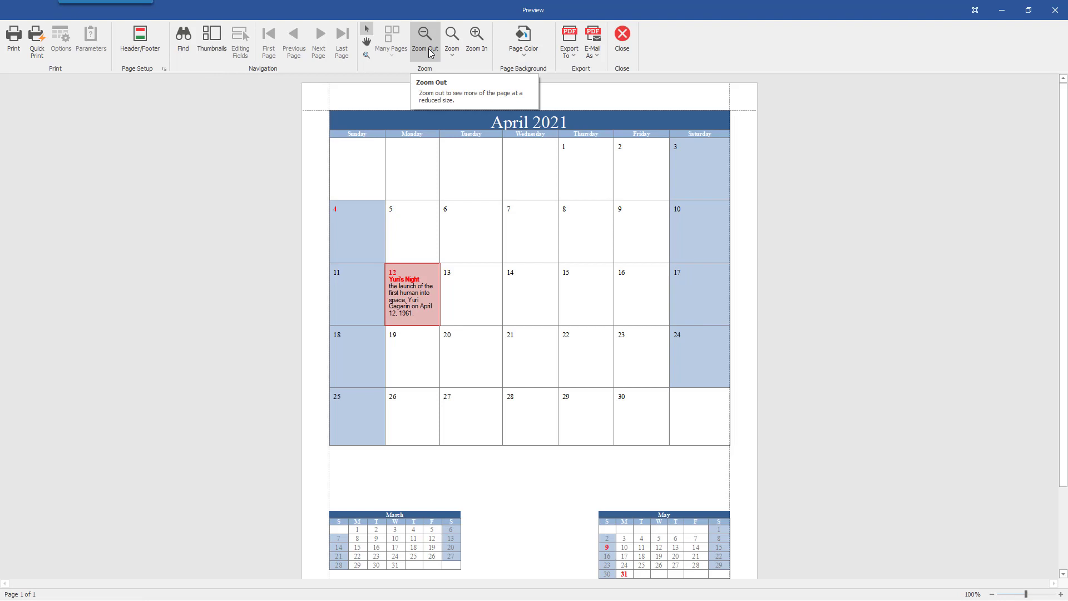
click(423, 34)
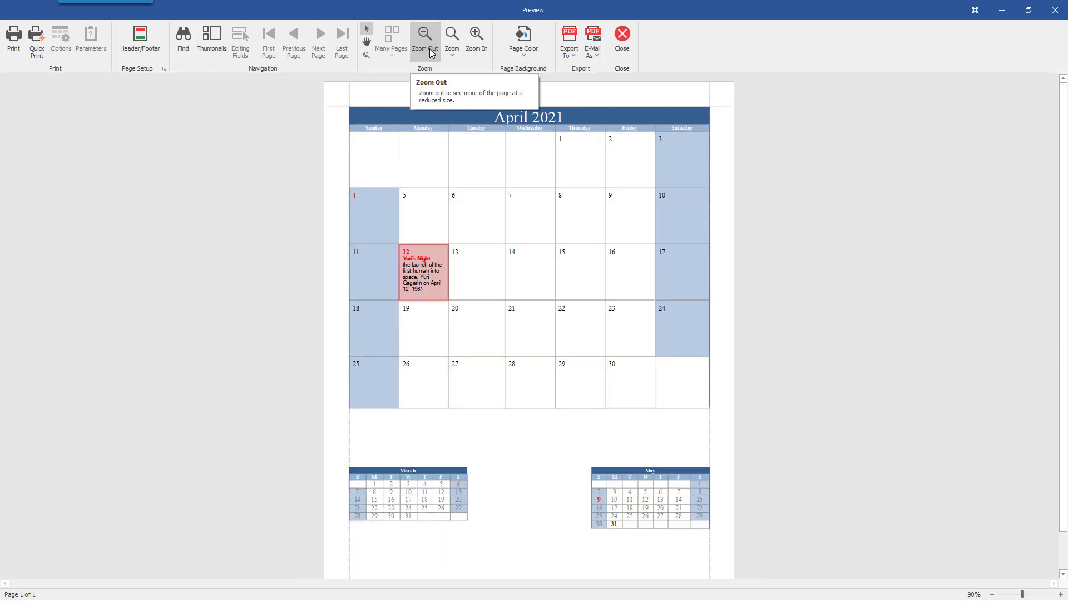
click(423, 36)
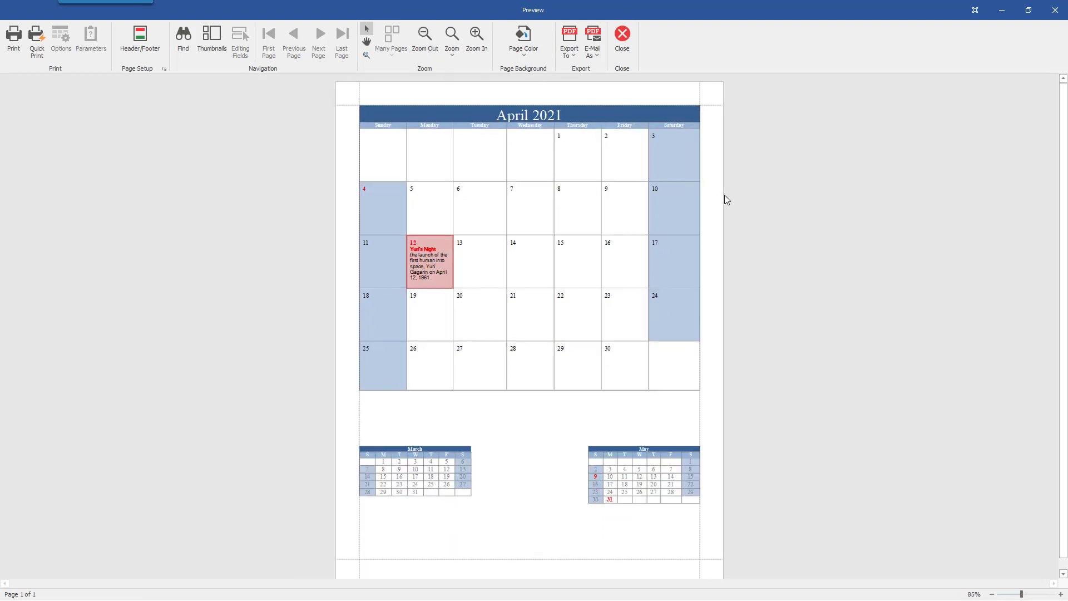
mouse_move(544, 502)
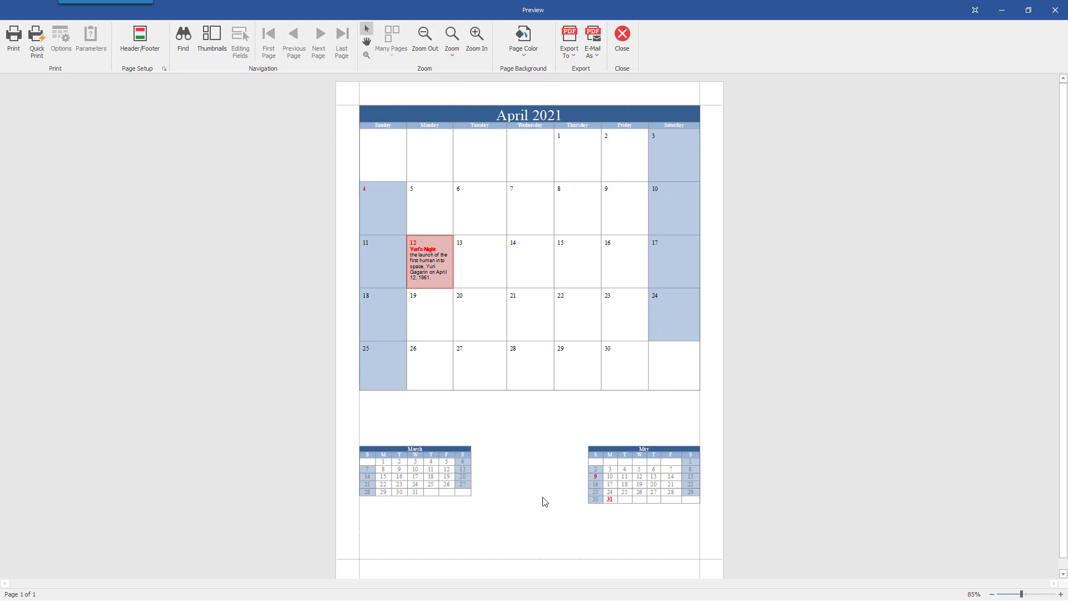
Export the document as the PDF file AlignedTables and open it.
click(568, 39)
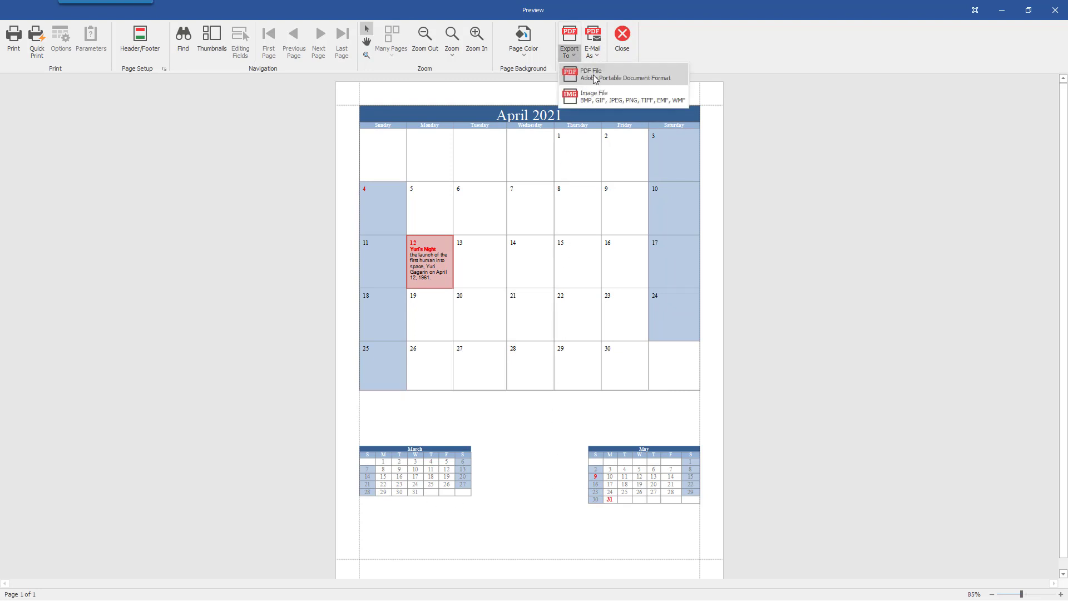
click(594, 74)
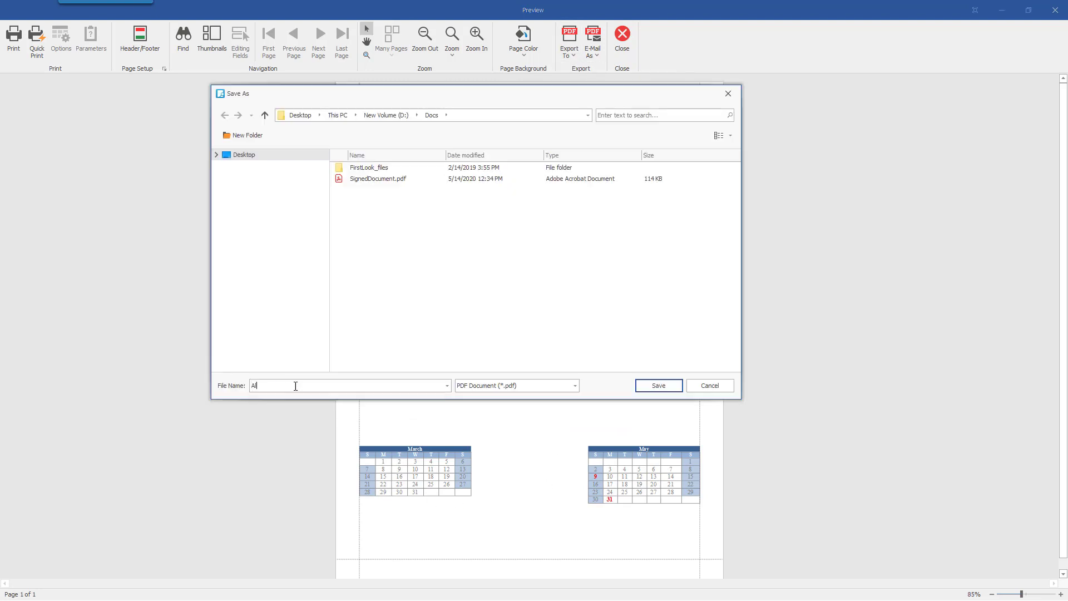
click(658, 385)
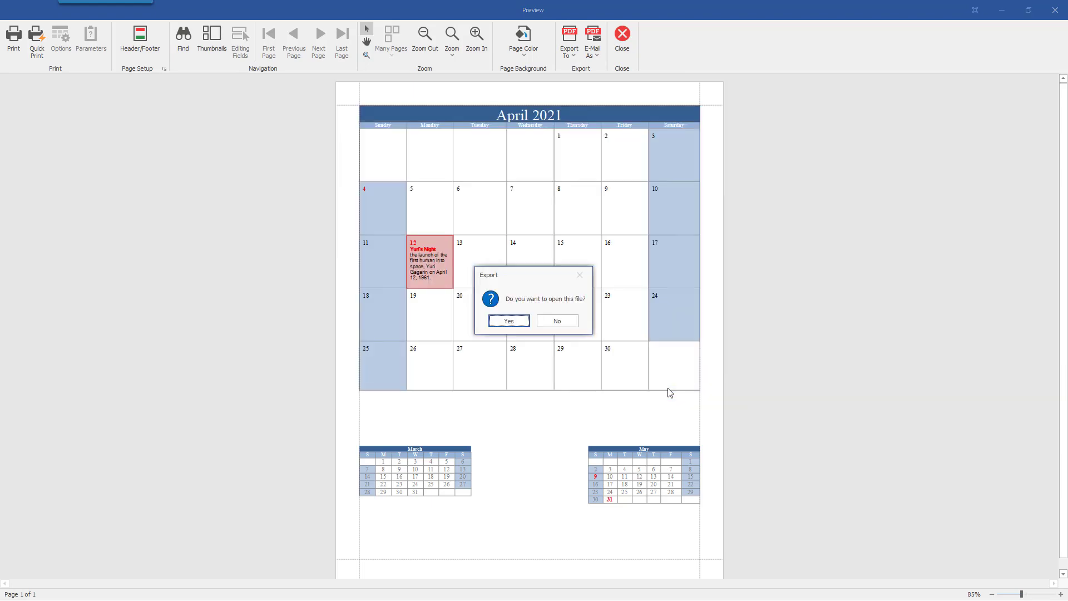
click(508, 320)
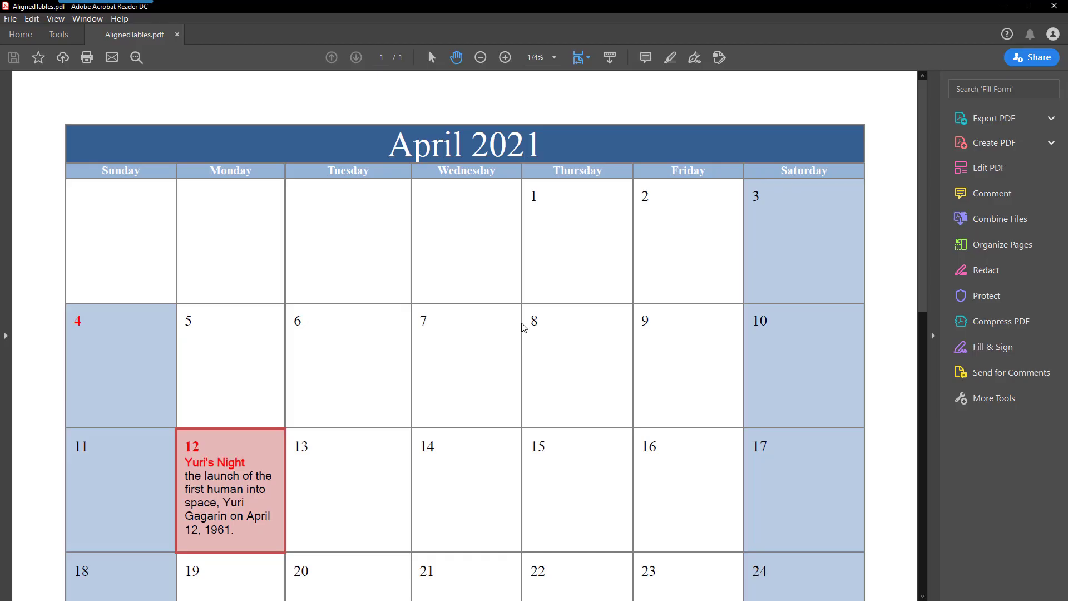
click(556, 57)
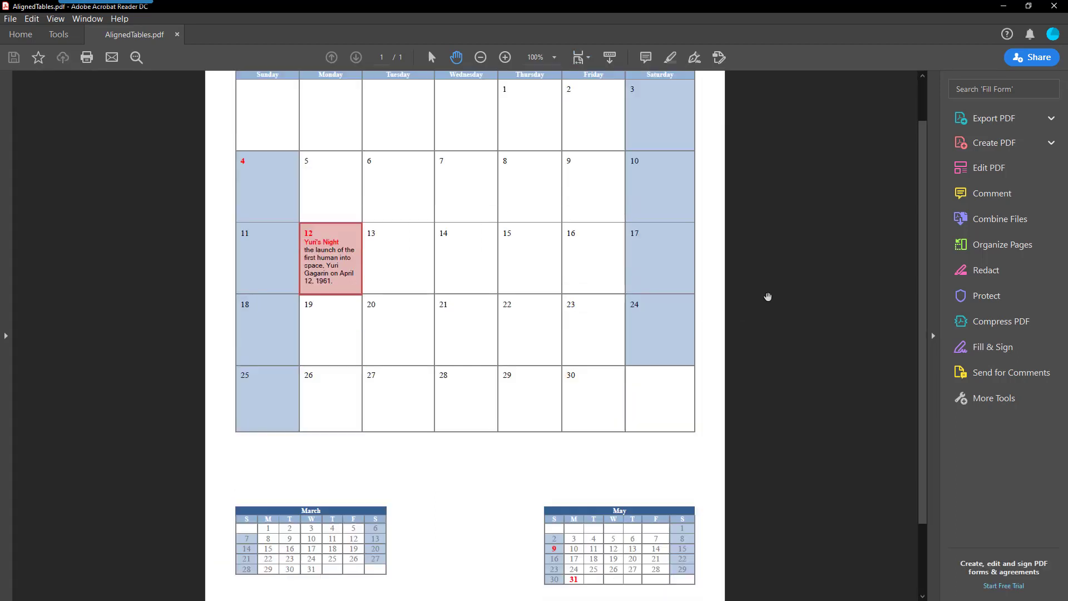
scroll(down, 3)
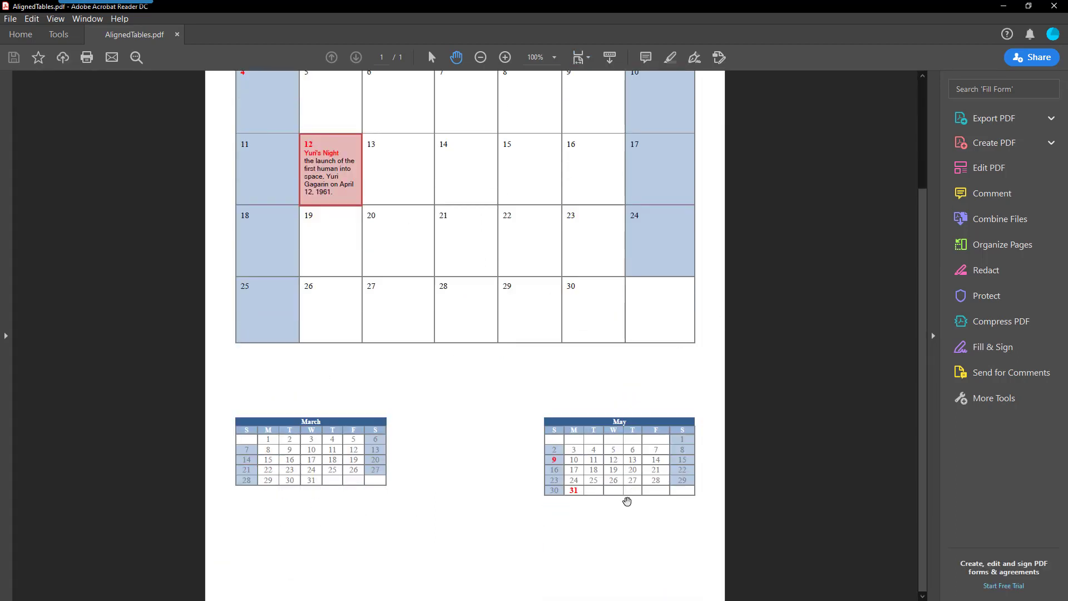